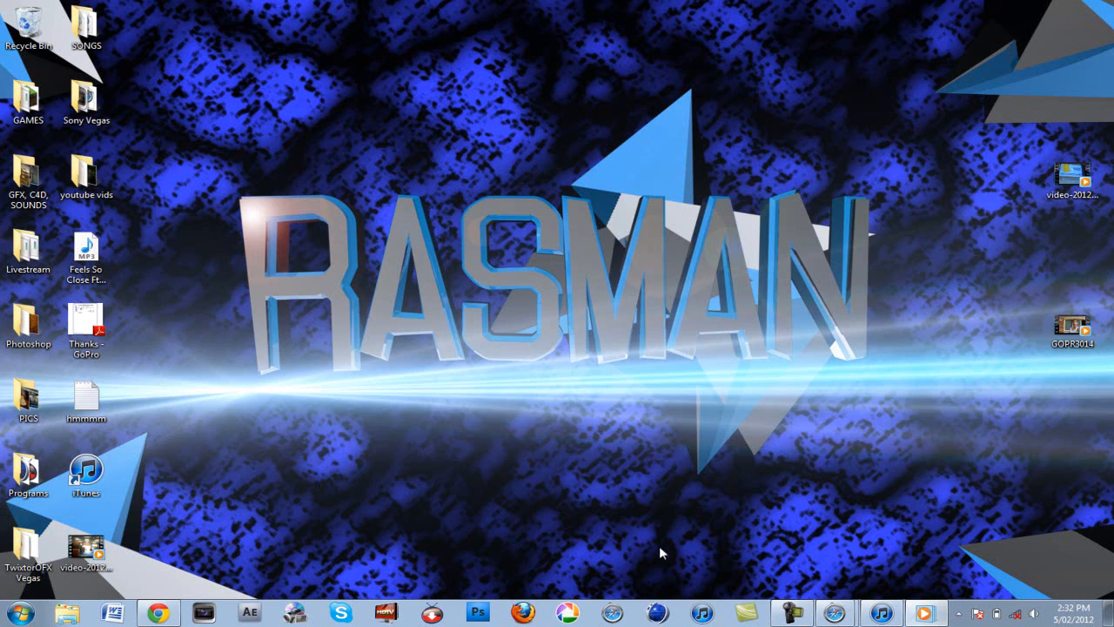
{"action": "mouse_move", "coordinate": [891, 554]}
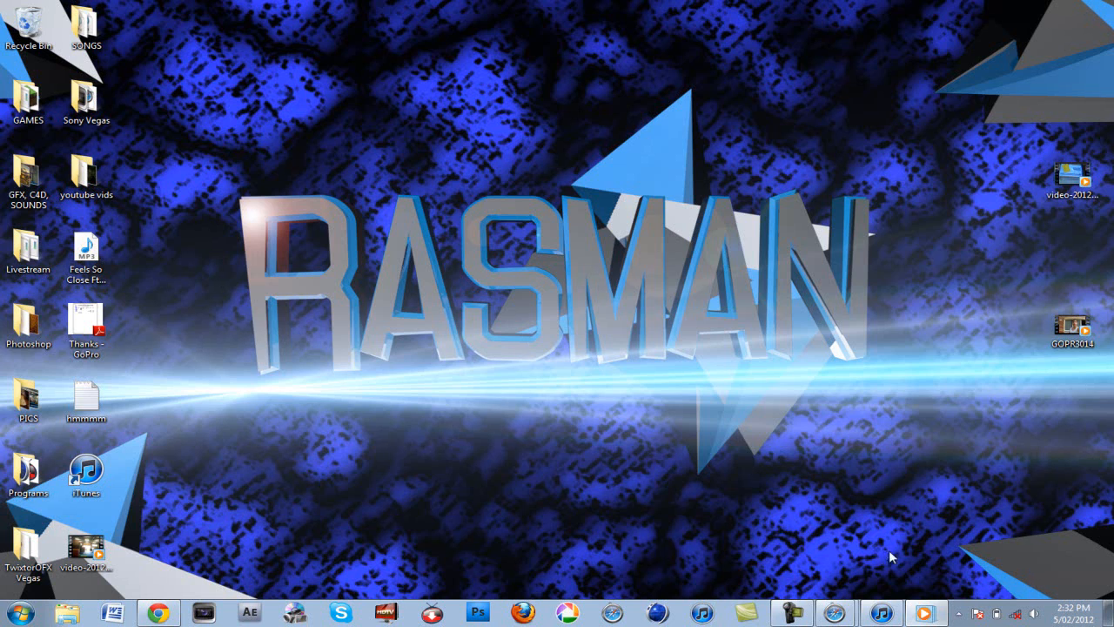
{"action": "mouse_move", "coordinate": [973, 571]}
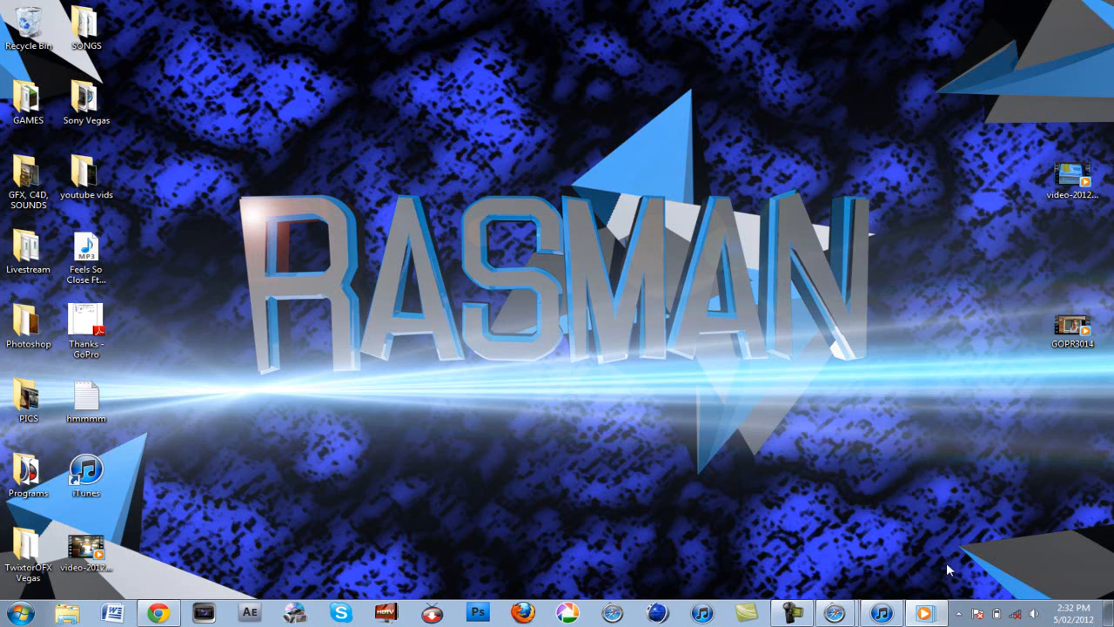
{"action": "mouse_move", "coordinate": [947, 573]}
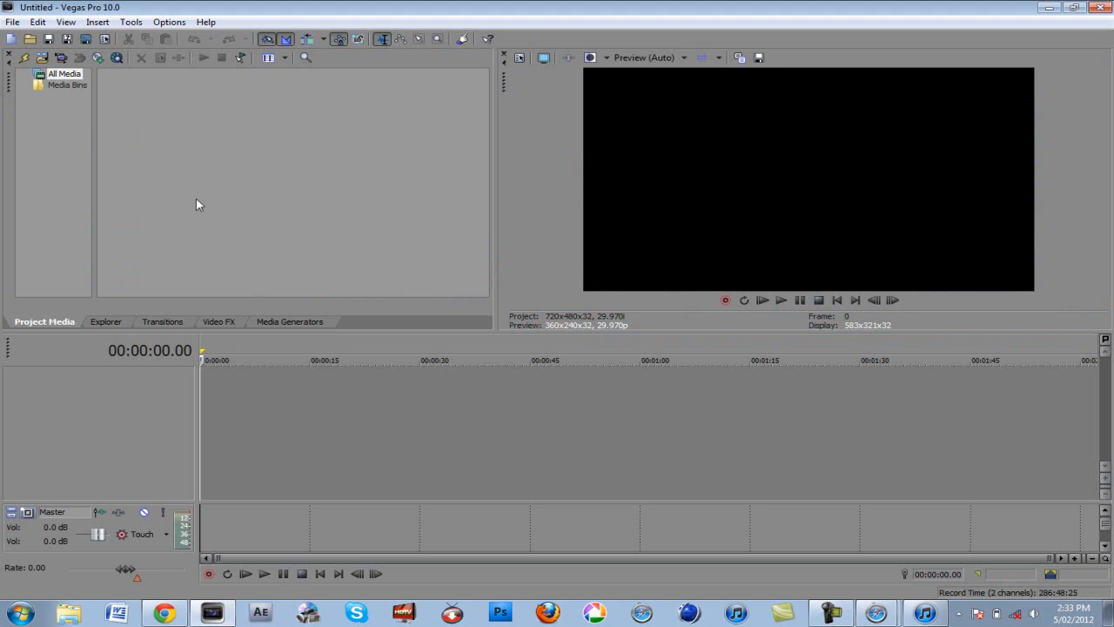
- Bring up Import Media and navigate into the youtube vids\GoPro\RAW stills folder
{"action": "left_click", "coordinate": [10, 21]}
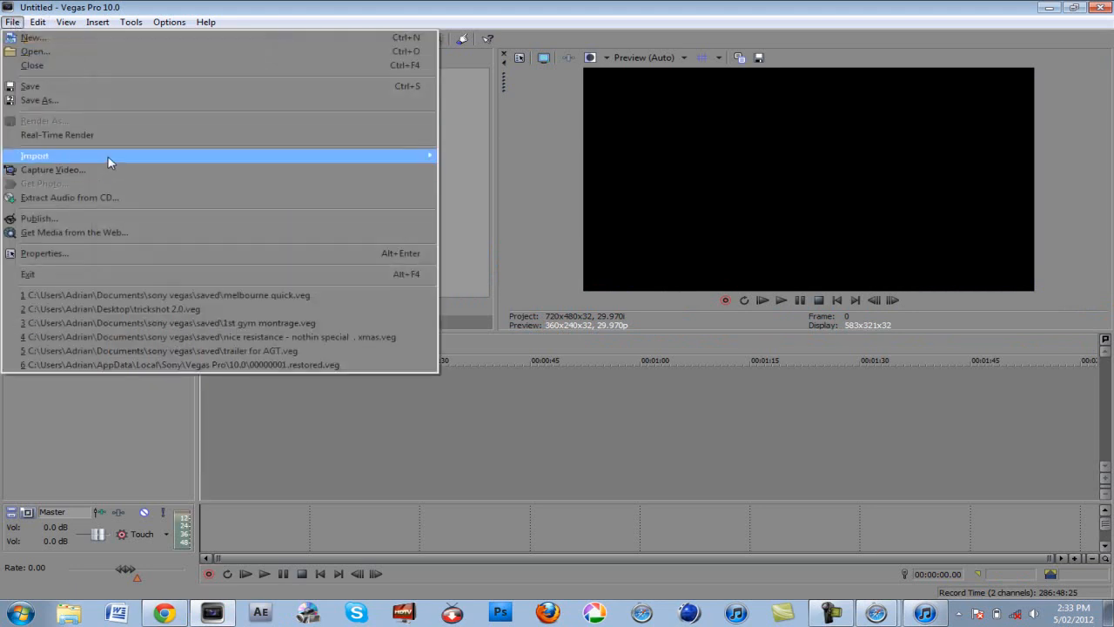
{"action": "left_click", "coordinate": [34, 157]}
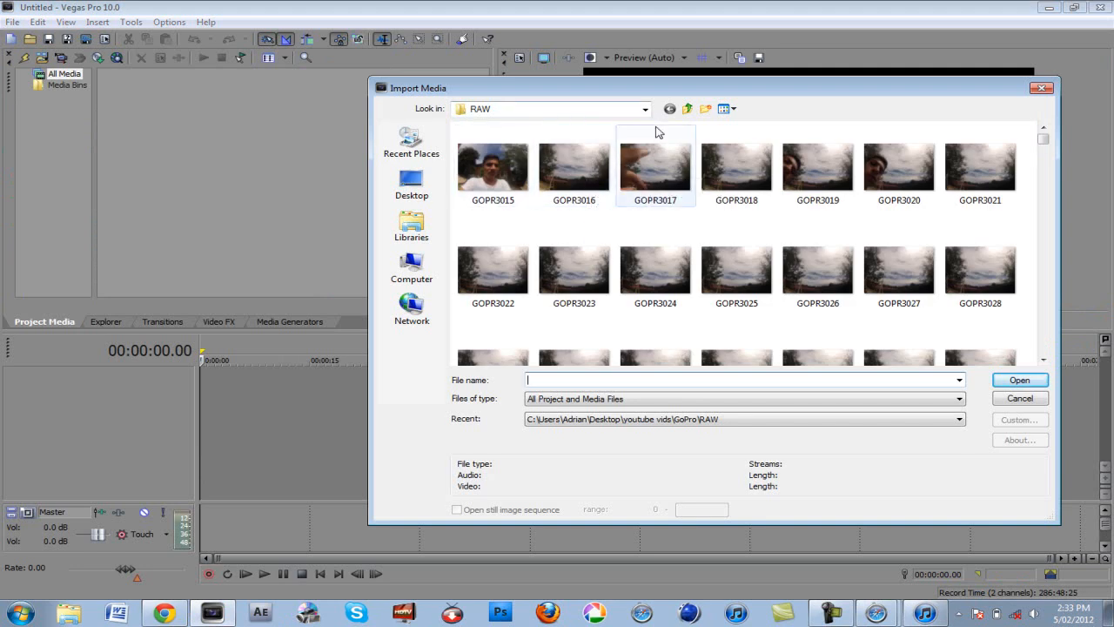
{"action": "left_click", "coordinate": [686, 108]}
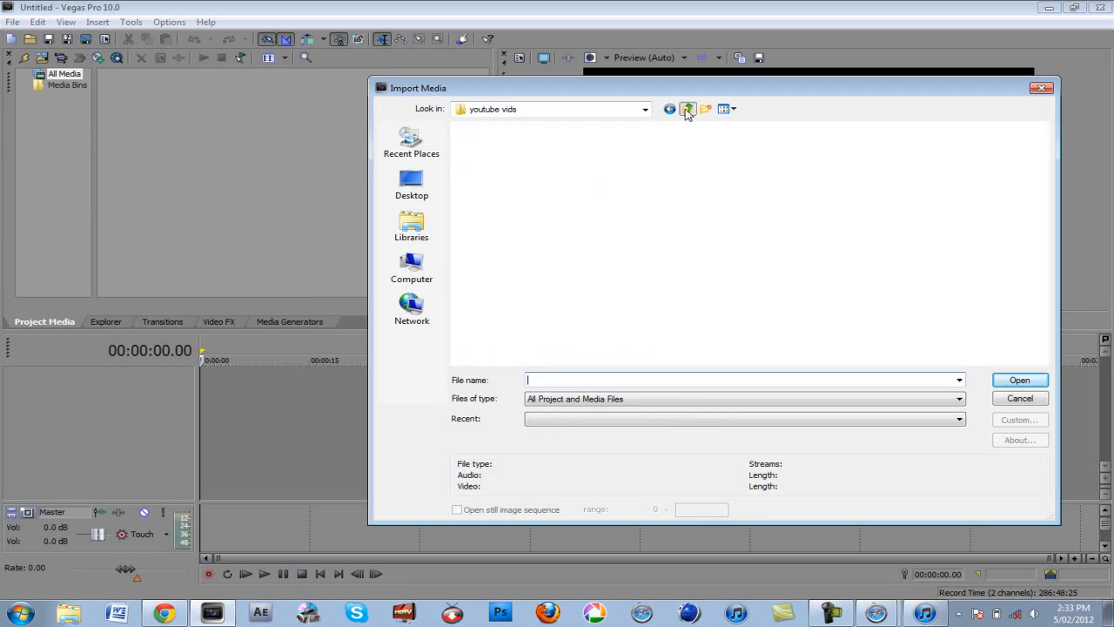
{"action": "left_click", "coordinate": [685, 107]}
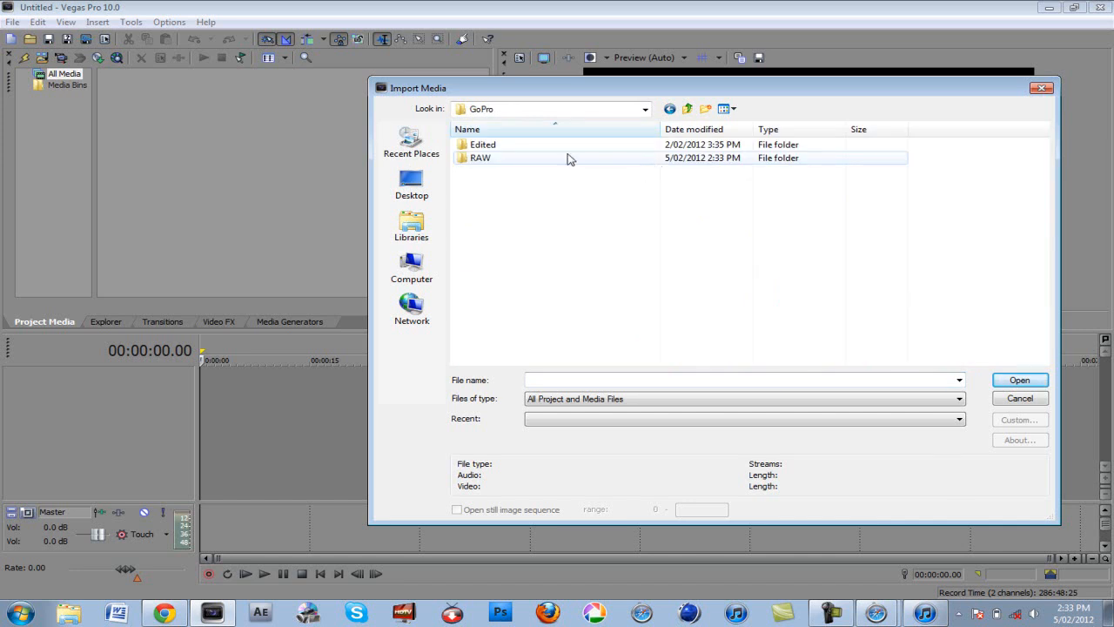
{"action": "double_click", "coordinate": [480, 156]}
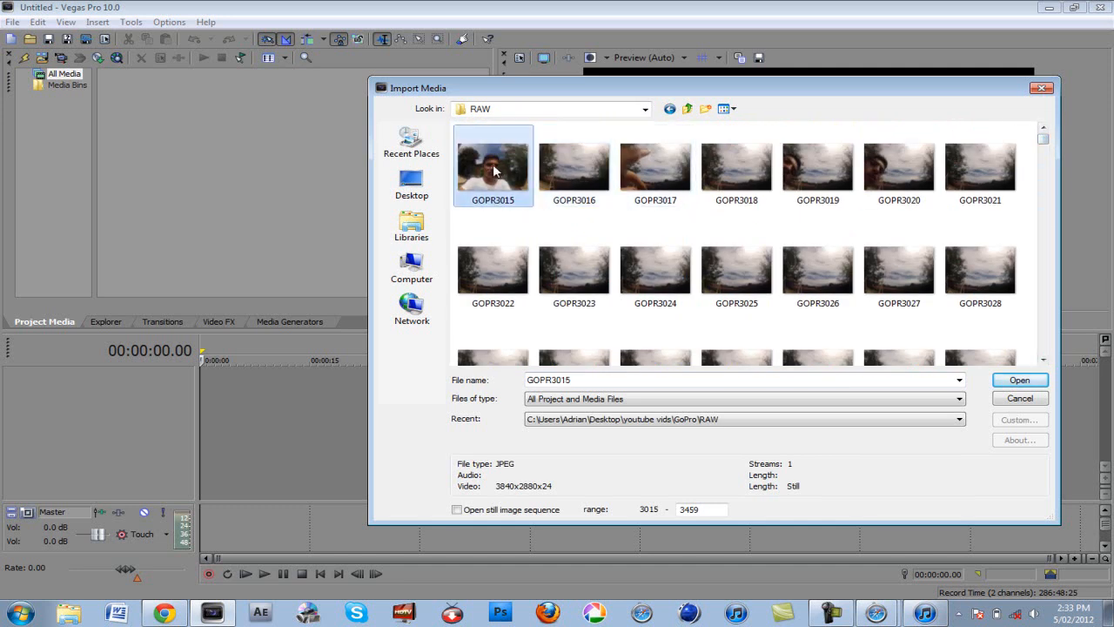
- Import GOPR3015 with 'Open still image sequence' ticked, loading stills 3015–3469
{"action": "left_click", "coordinate": [456, 508]}
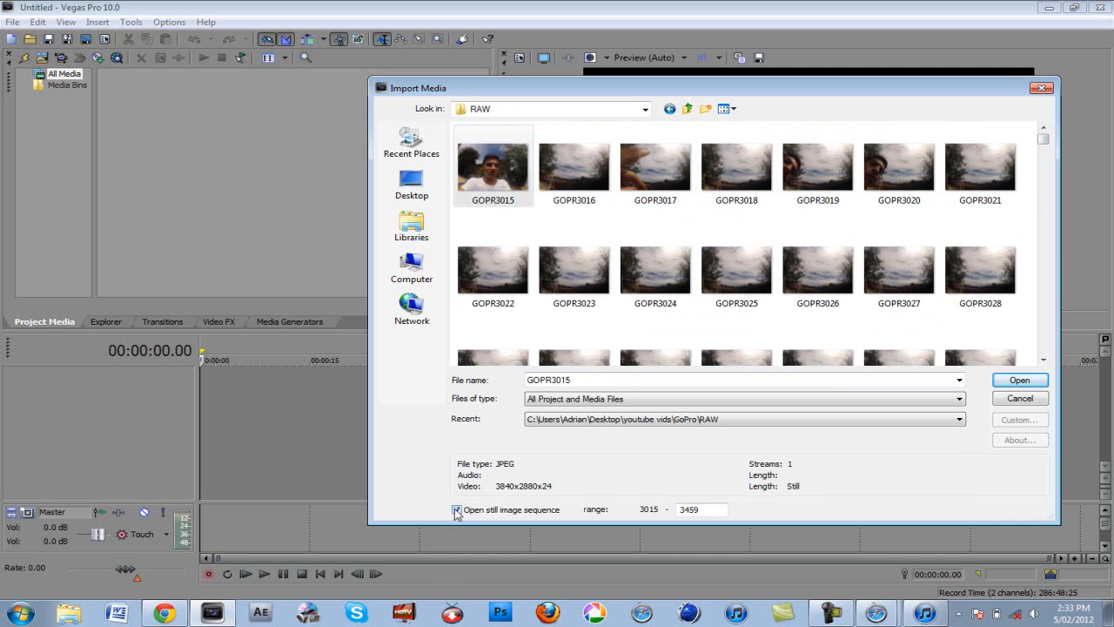
{"action": "left_click", "coordinate": [1020, 379]}
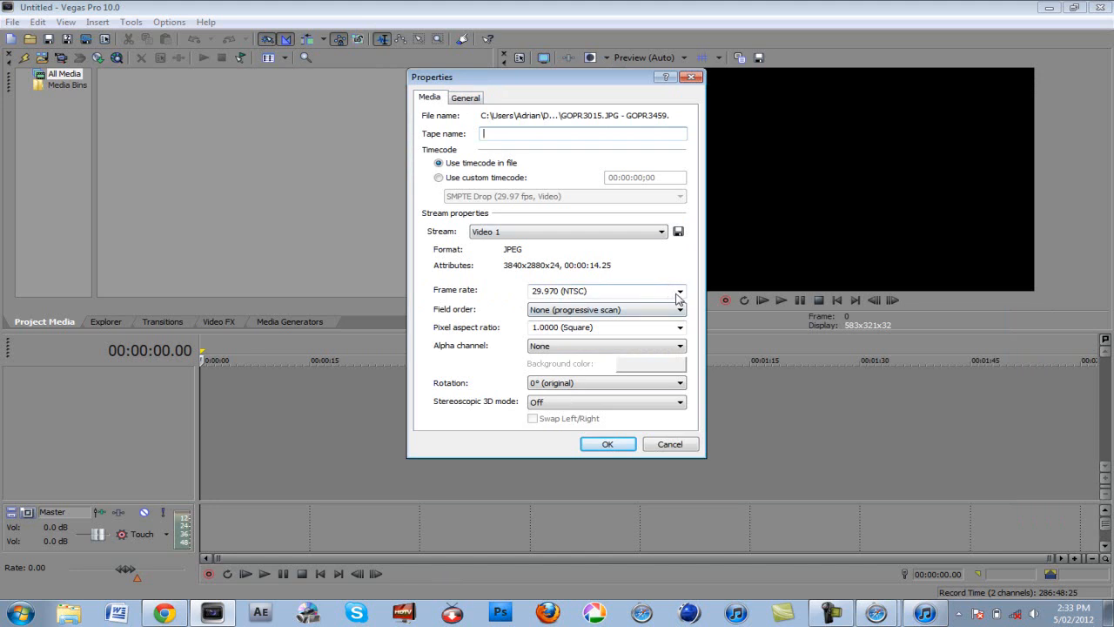
- Set the sequence frame rate to 25.000 (PAL) and confirm its properties
{"action": "left_click", "coordinate": [679, 289]}
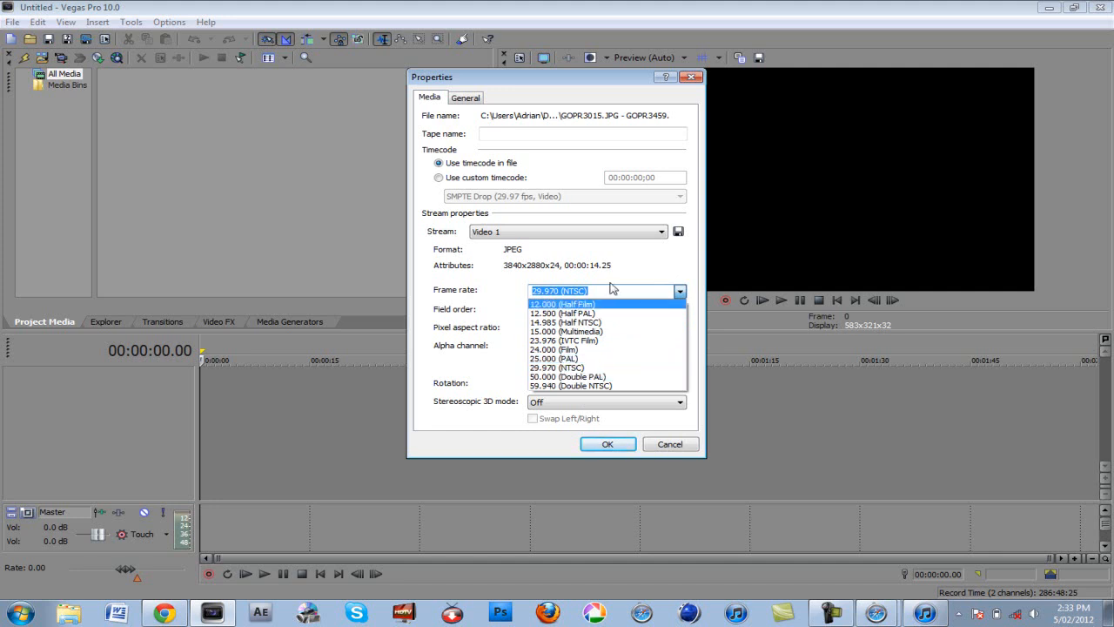
{"action": "mouse_move", "coordinate": [604, 348]}
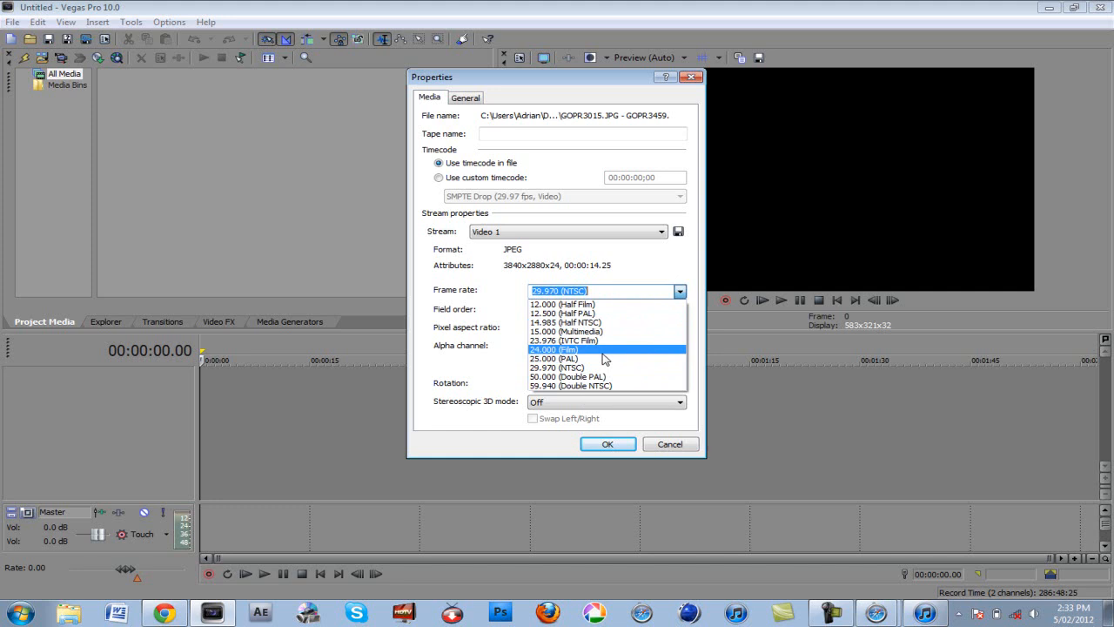
{"action": "left_click", "coordinate": [554, 358]}
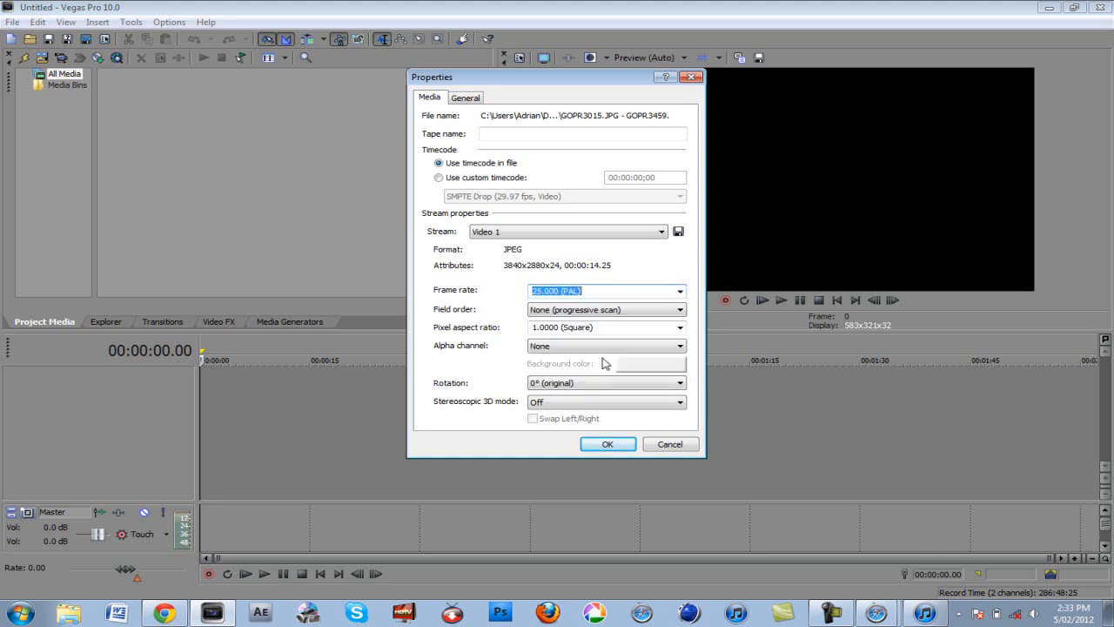
{"action": "left_click", "coordinate": [607, 443]}
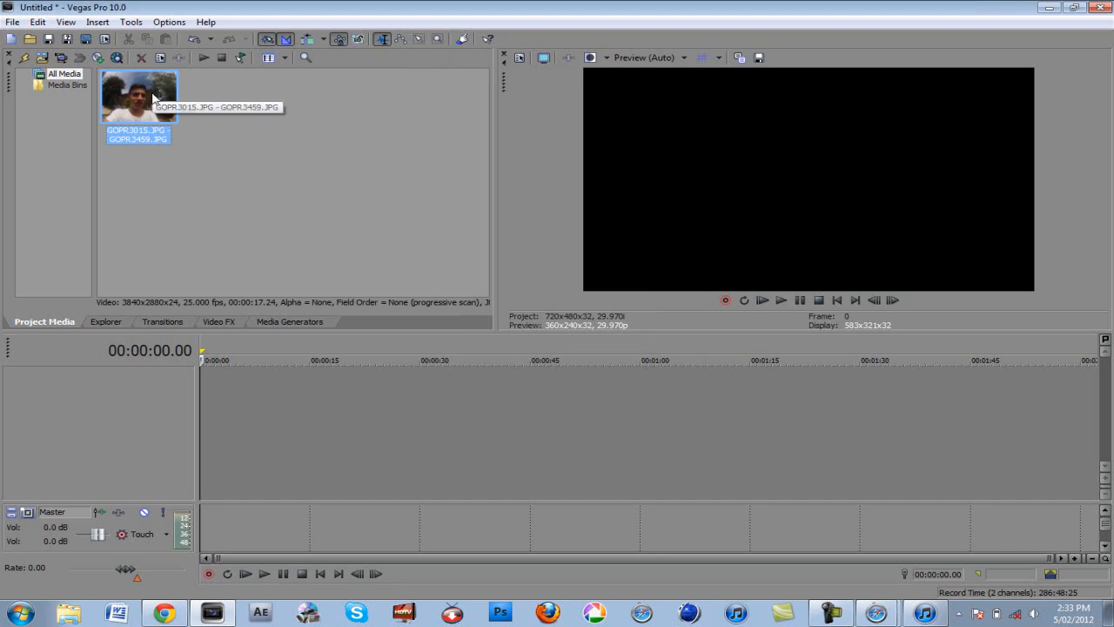
- Drag the GOPR3015–3469 sequence from Project Media onto the timeline as an event
{"action": "left_click_drag", "start_coordinate": [139, 96], "coordinate": [261, 391]}
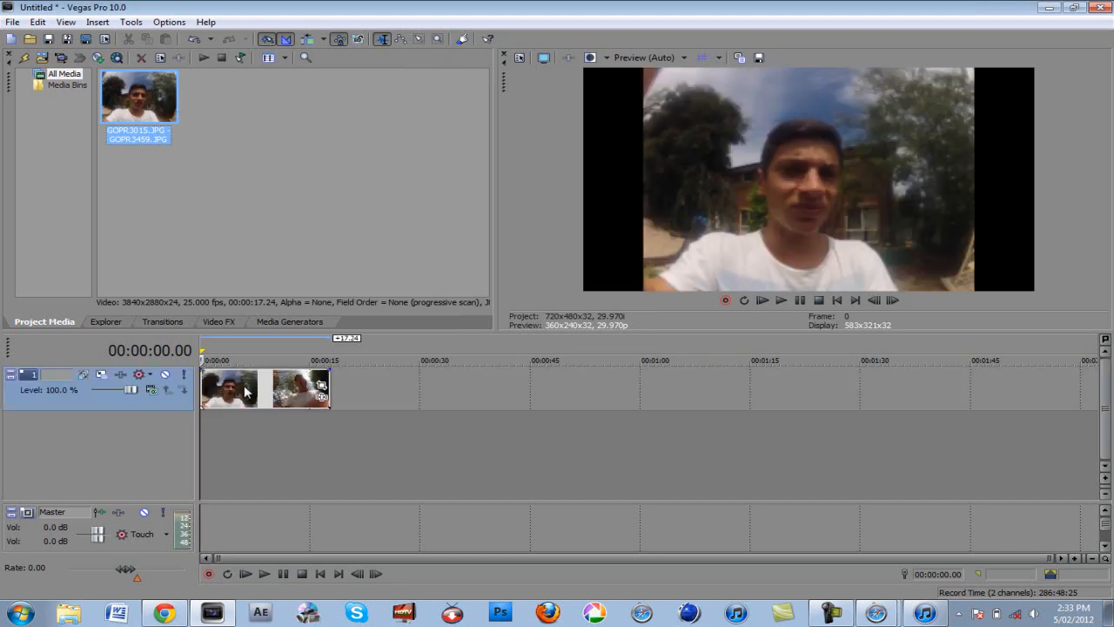
{"action": "right_click", "coordinate": [230, 387]}
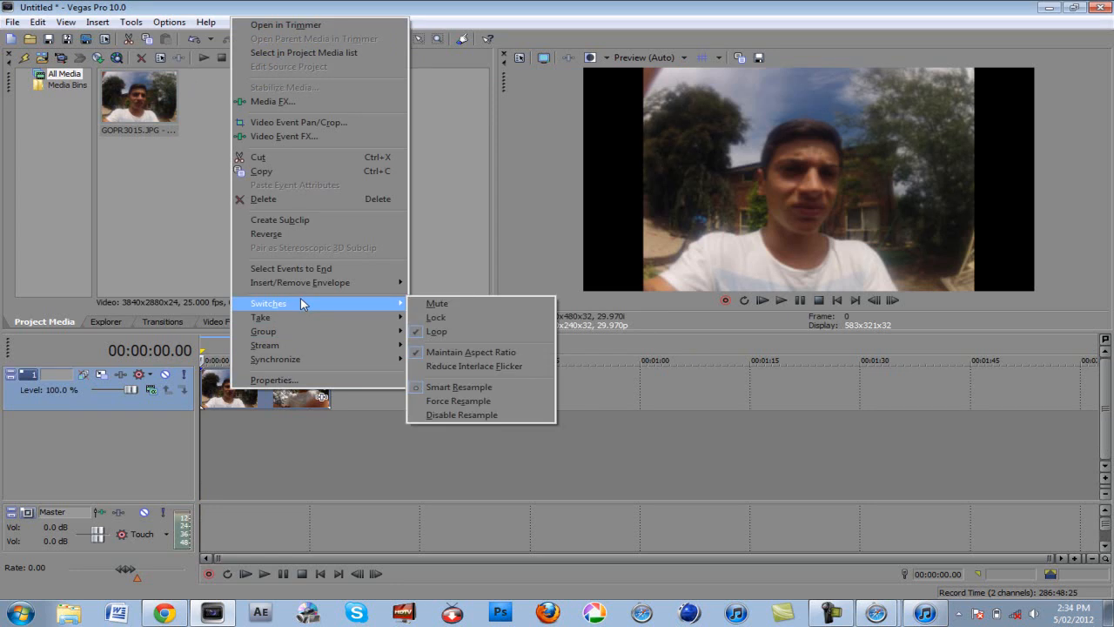
{"action": "mouse_move", "coordinate": [473, 351]}
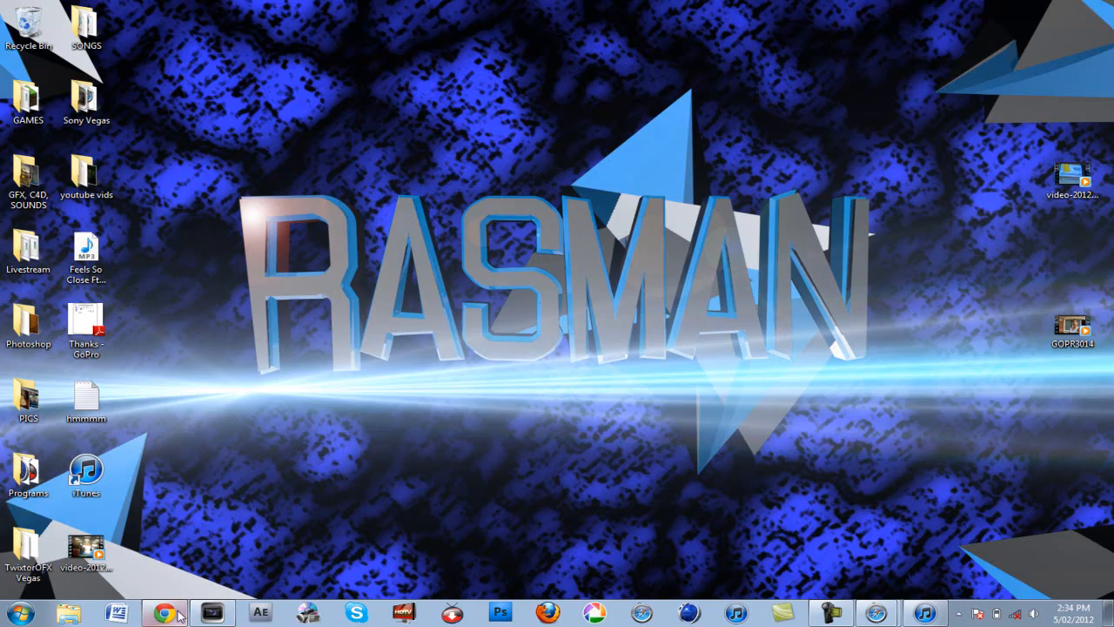
{"action": "mouse_move", "coordinate": [125, 578]}
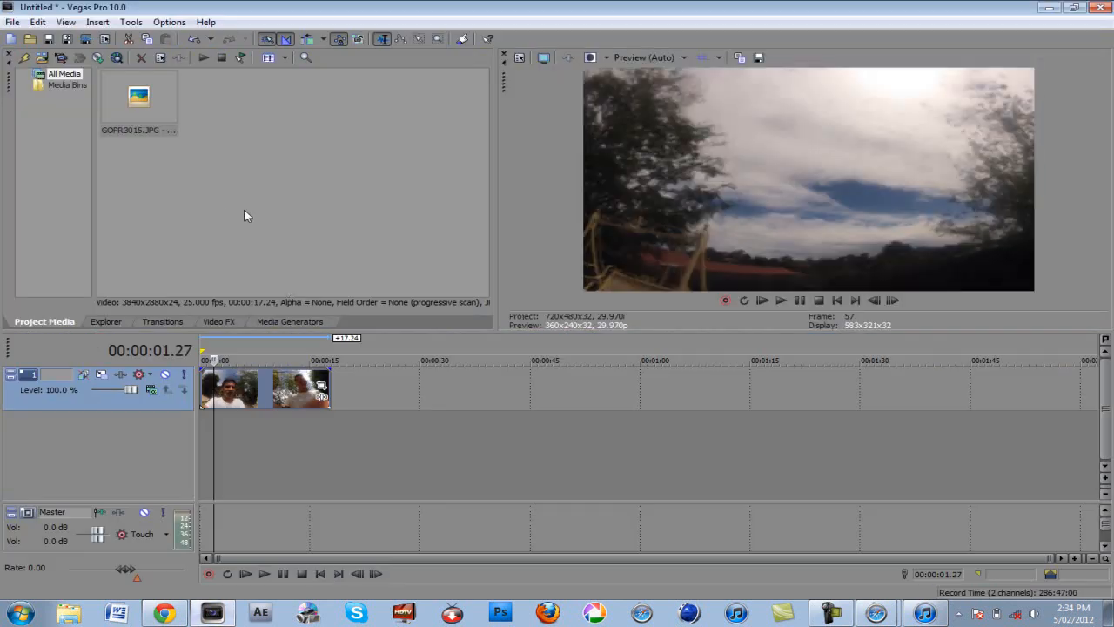
- Cancel the reopened import window and exit Vegas without saving the project
{"action": "left_click", "coordinate": [10, 21]}
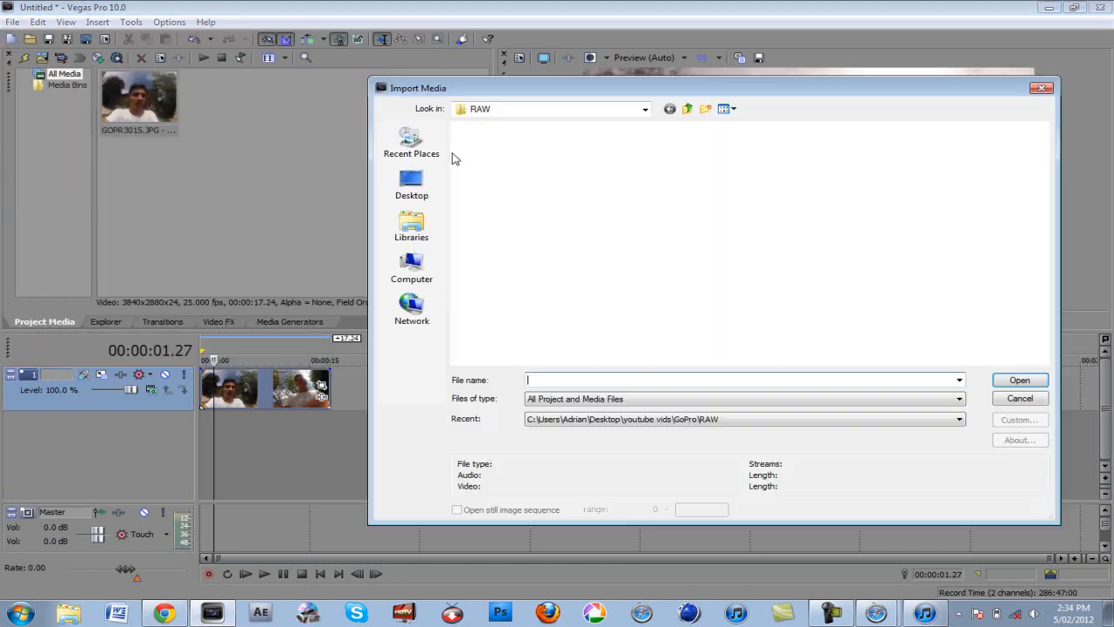
{"action": "left_click", "coordinate": [492, 165]}
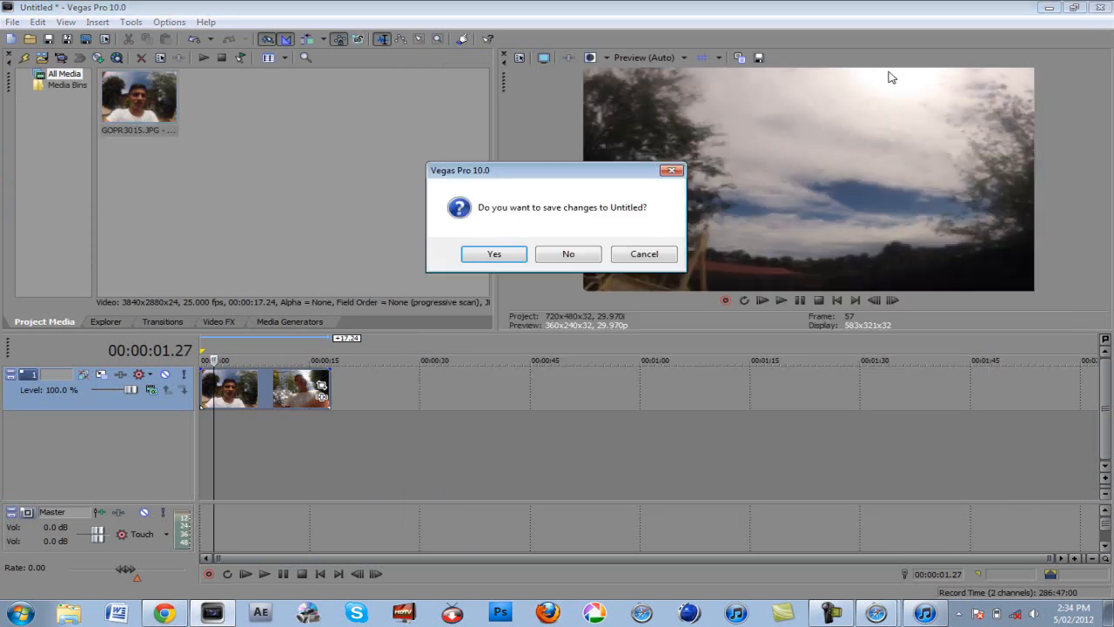
{"action": "left_click", "coordinate": [567, 254]}
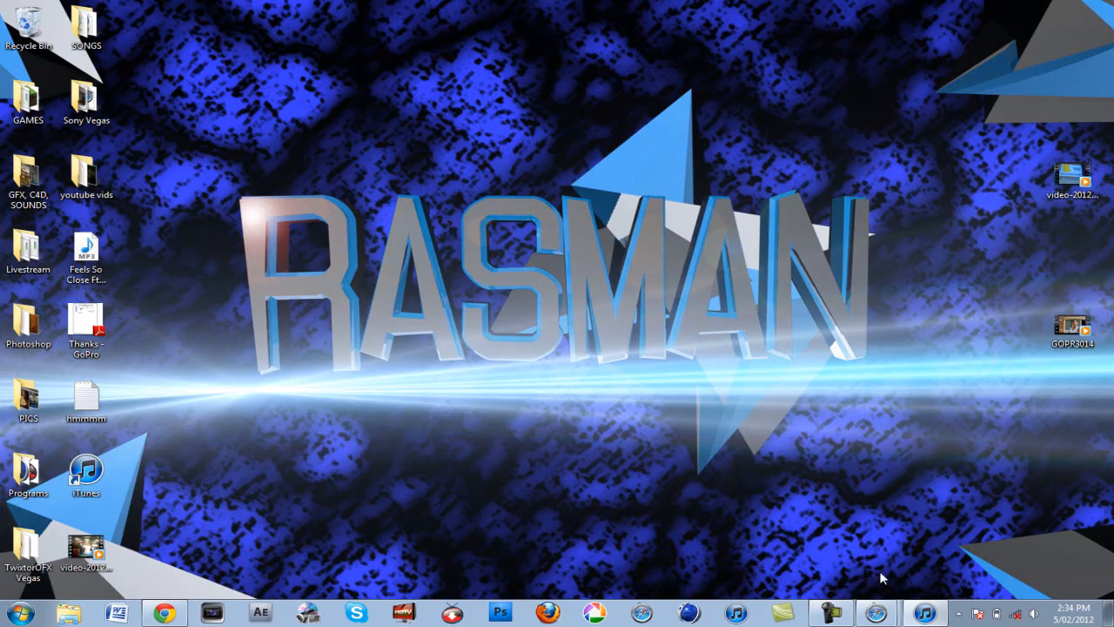